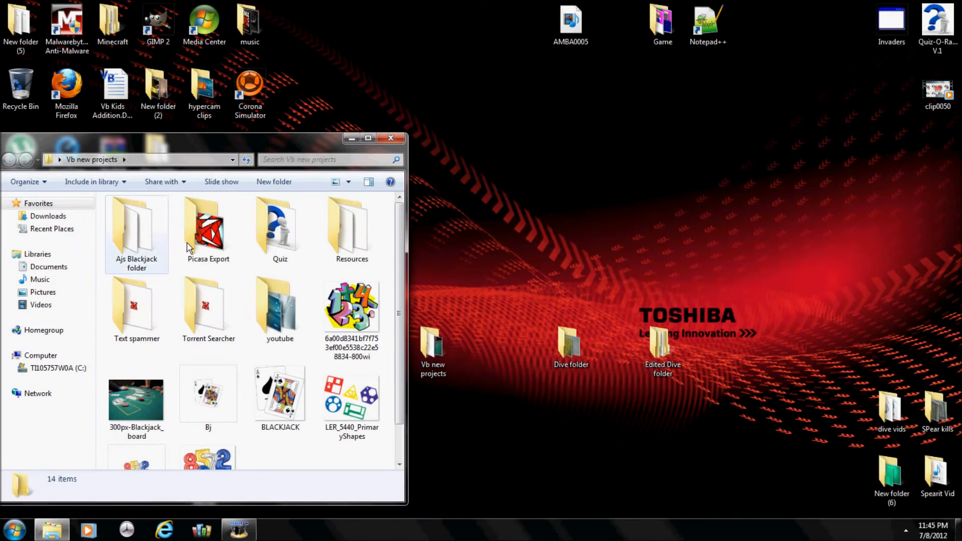
Step: Launch the Torrent Searcher application from its folder in Vb new projects
{"action": "double_click", "coordinate": [208, 306]}
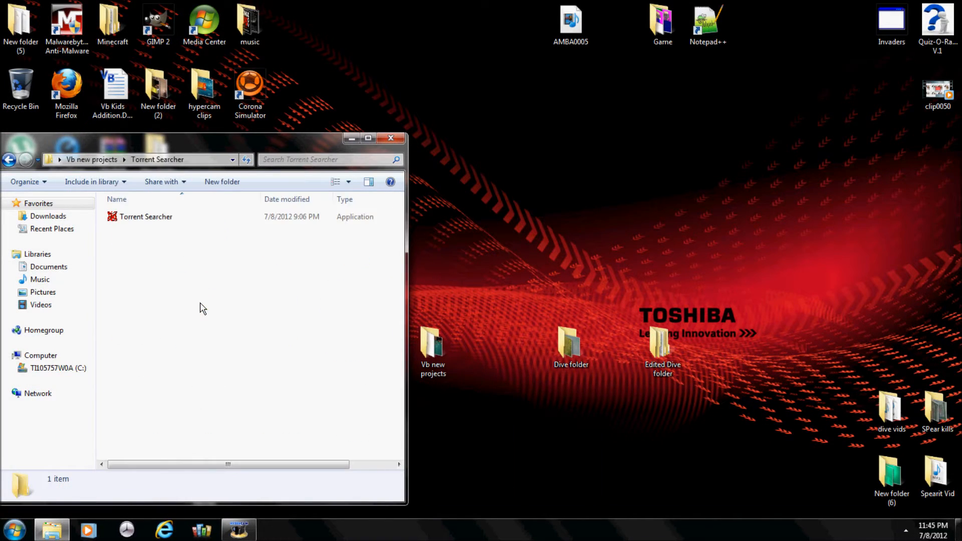
{"action": "left_click", "coordinate": [146, 216]}
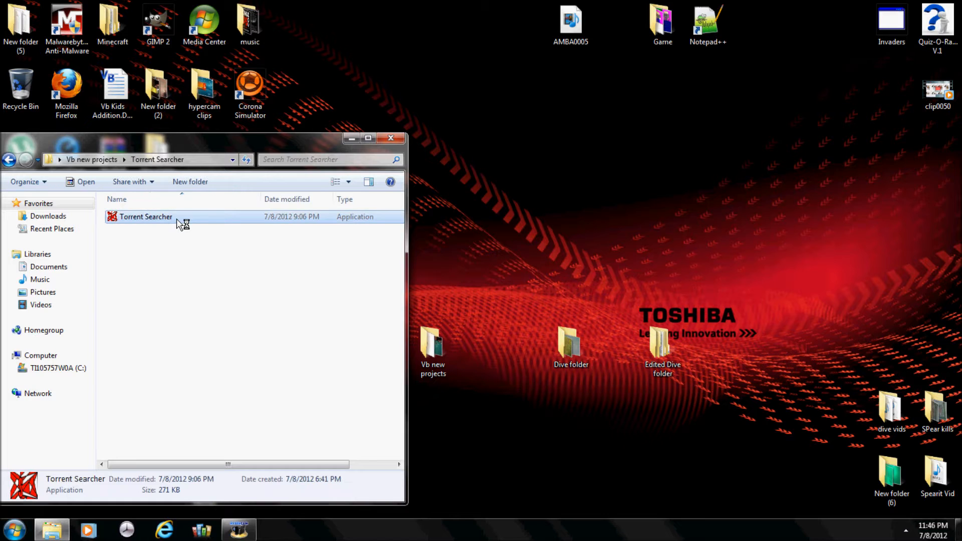
{"action": "double_click", "coordinate": [146, 216]}
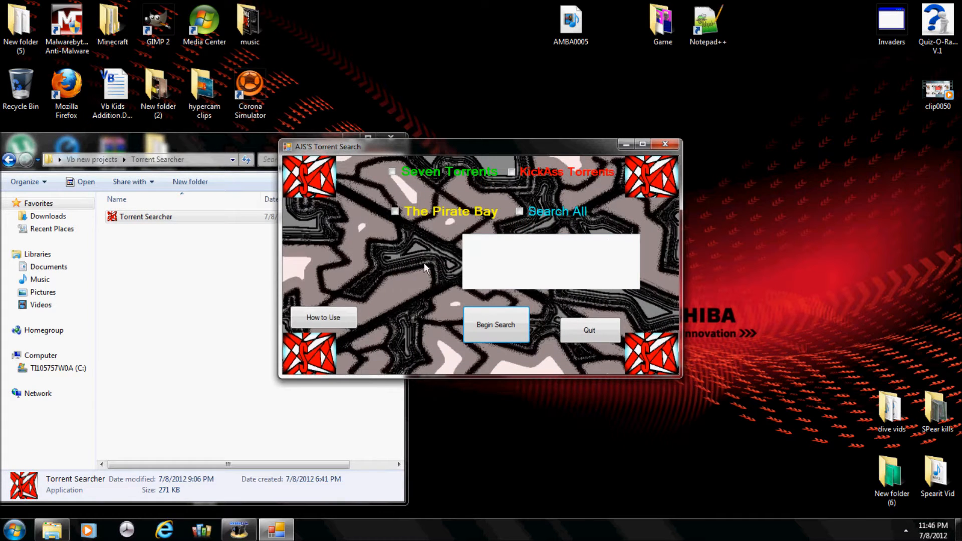
Step: View the How to Use instructions, then close them along with the search window
{"action": "left_click", "coordinate": [324, 316]}
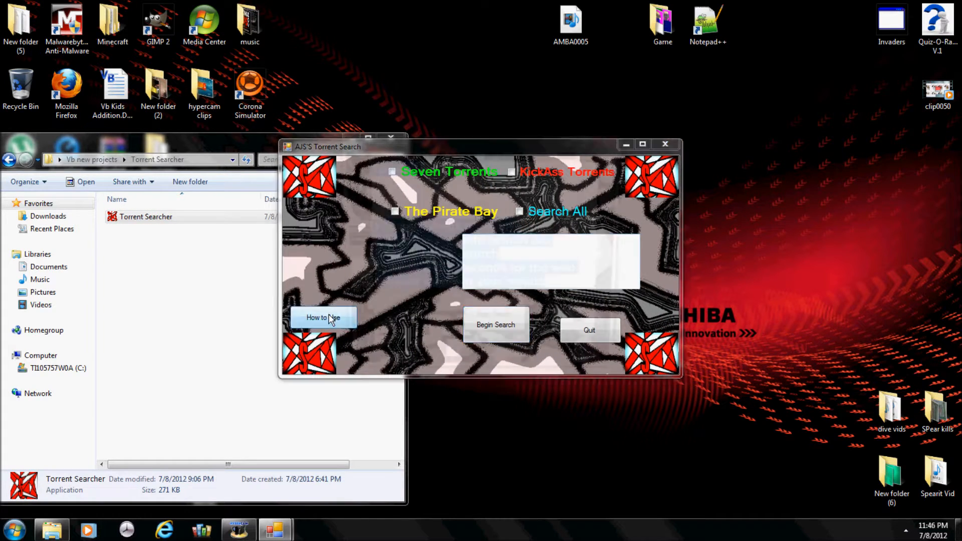
{"action": "left_click", "coordinate": [323, 316]}
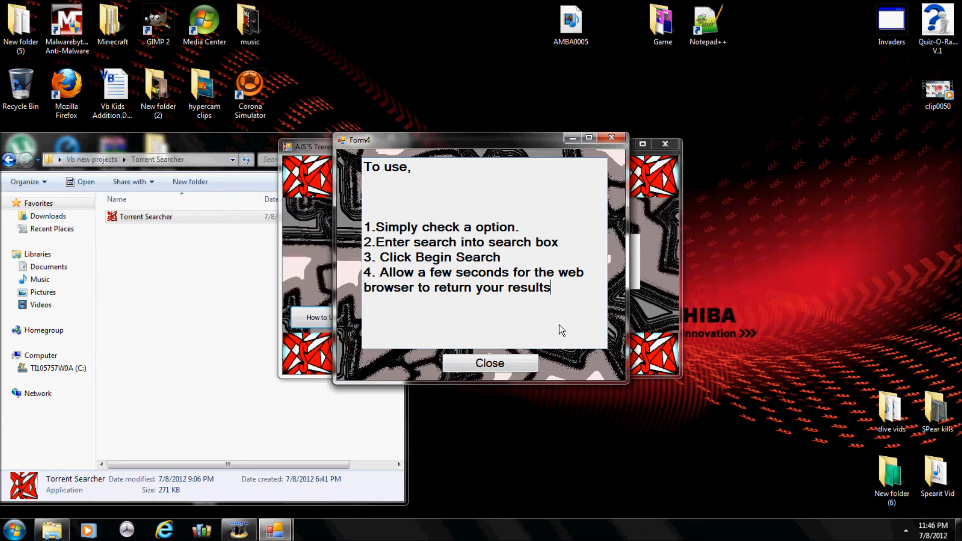
{"action": "mouse_move", "coordinate": [555, 411]}
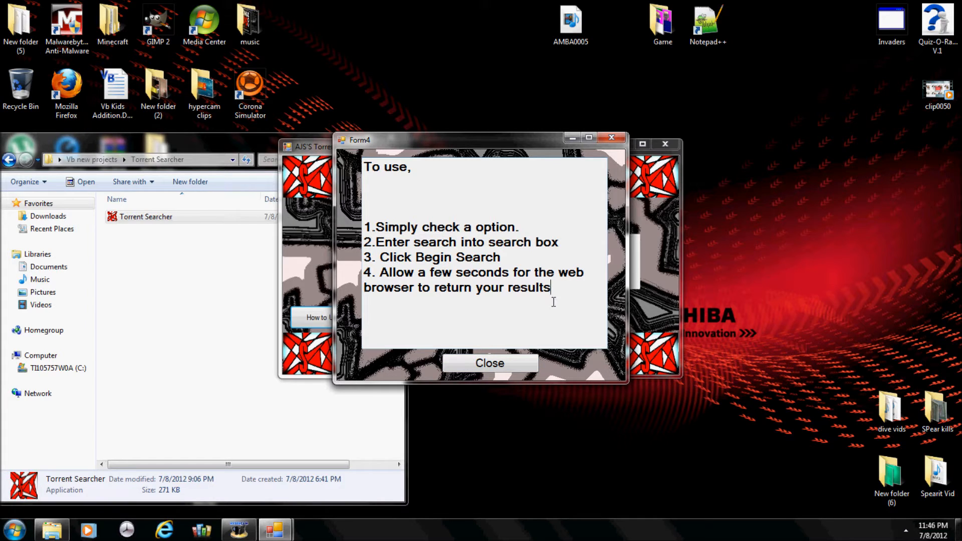
{"action": "mouse_move", "coordinate": [549, 312]}
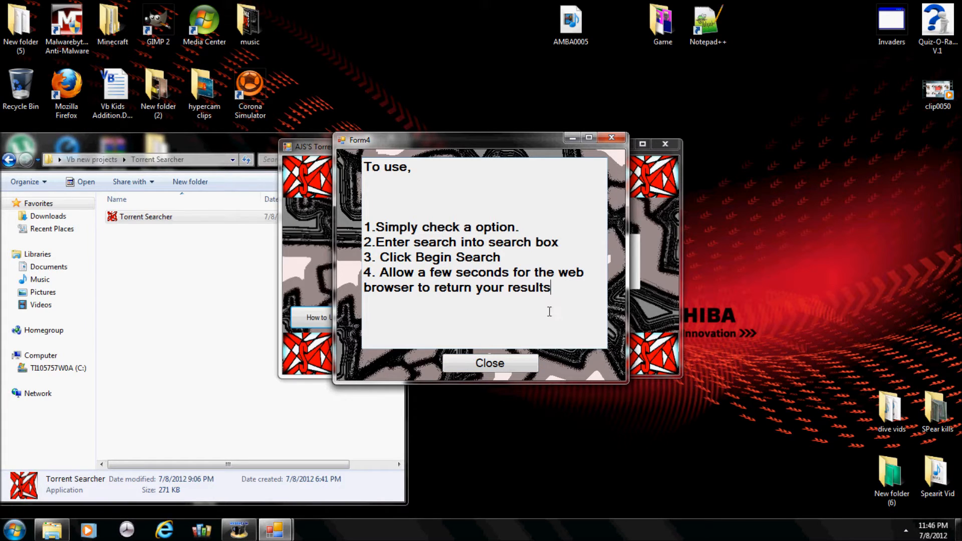
{"action": "left_click", "coordinate": [489, 363]}
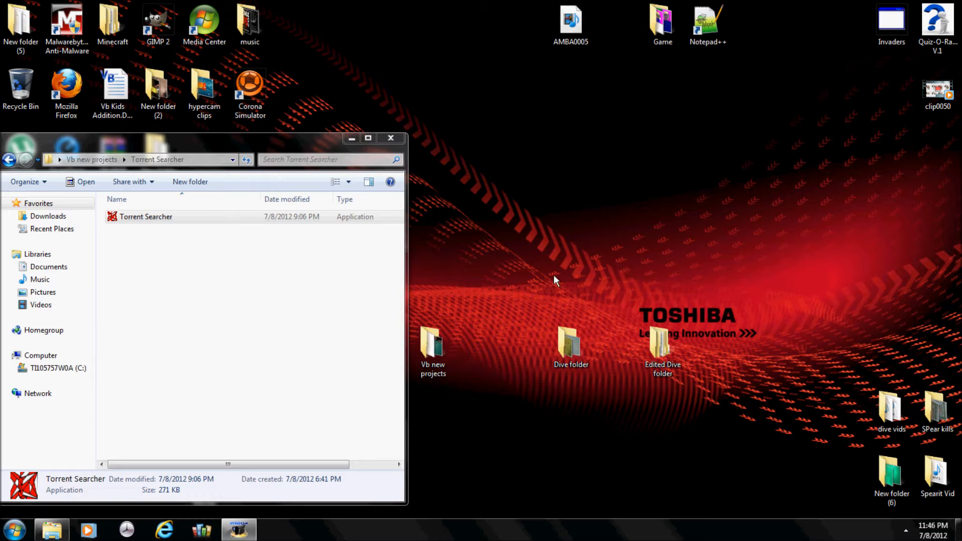
Step: Relaunch the app and run a Pirate Bay search for The Hulk, scrolling its results
{"action": "double_click", "coordinate": [146, 217]}
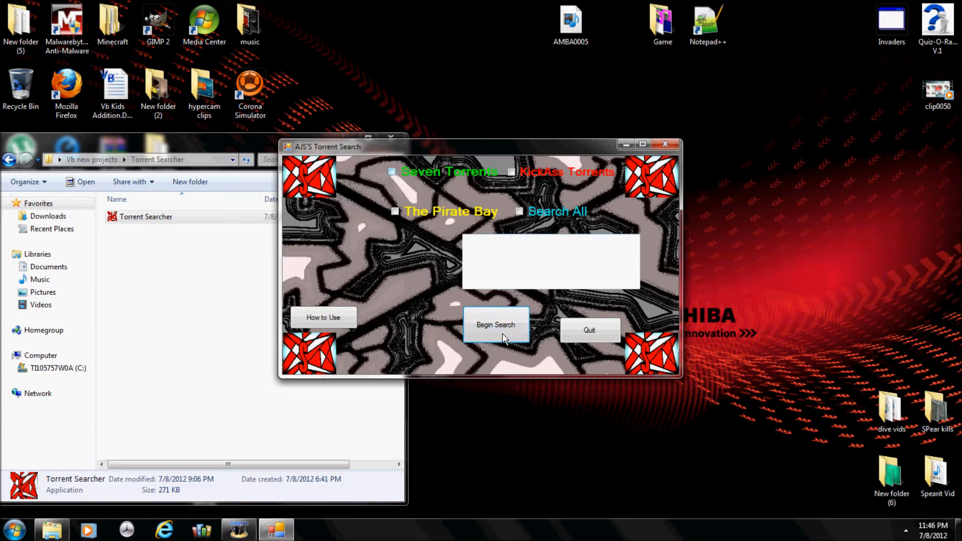
{"action": "left_click", "coordinate": [395, 211]}
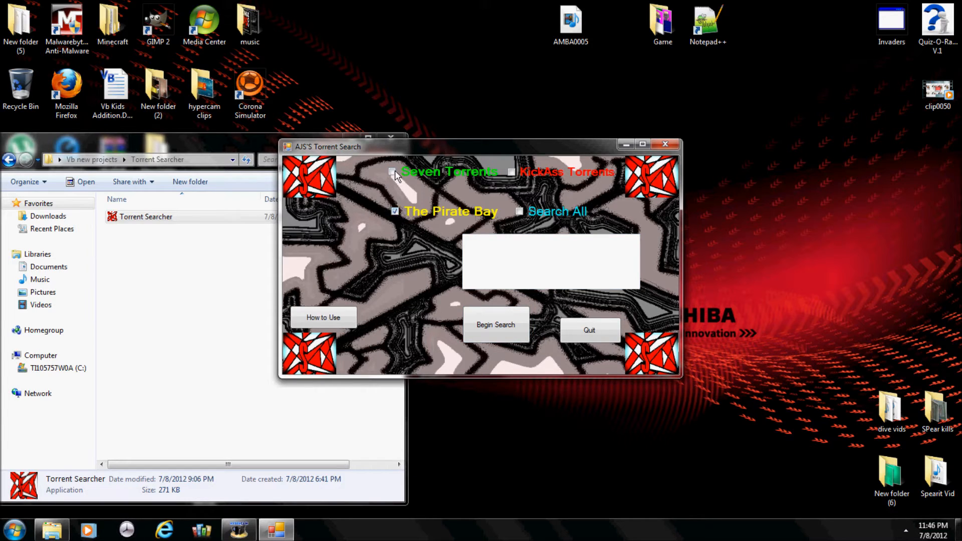
{"action": "left_click", "coordinate": [549, 268]}
{"action": "type", "text": "The Hulk"}
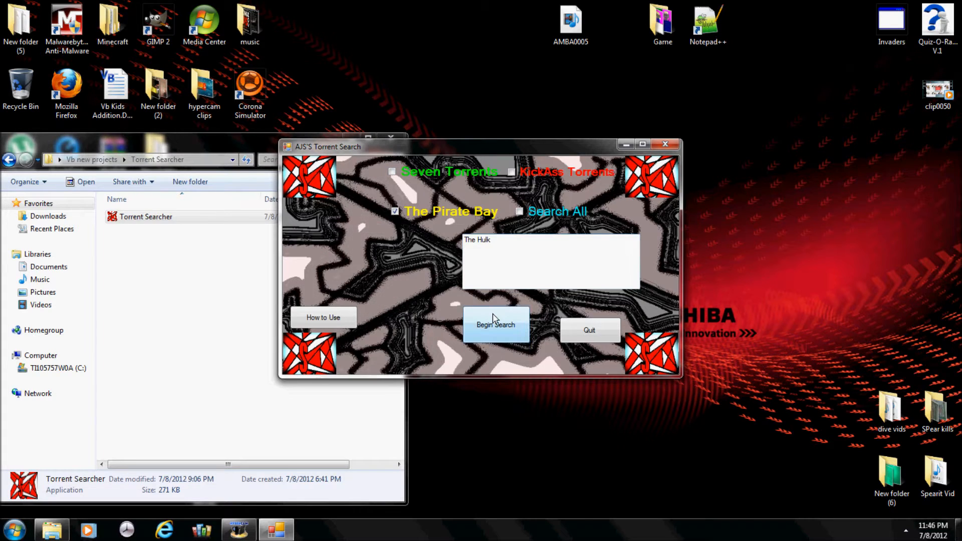
{"action": "left_click", "coordinate": [495, 325]}
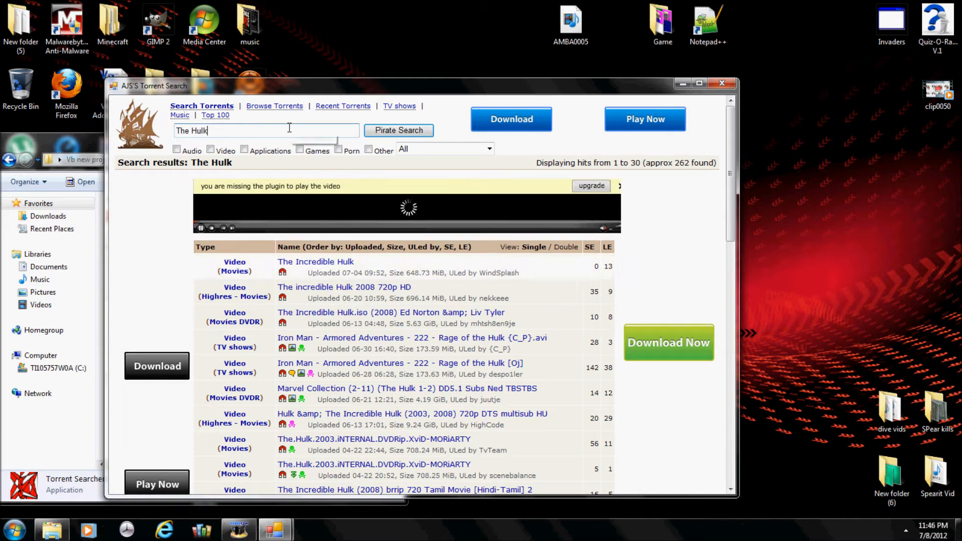
{"action": "scroll", "scroll_direction": "down", "scroll_amount": 3}
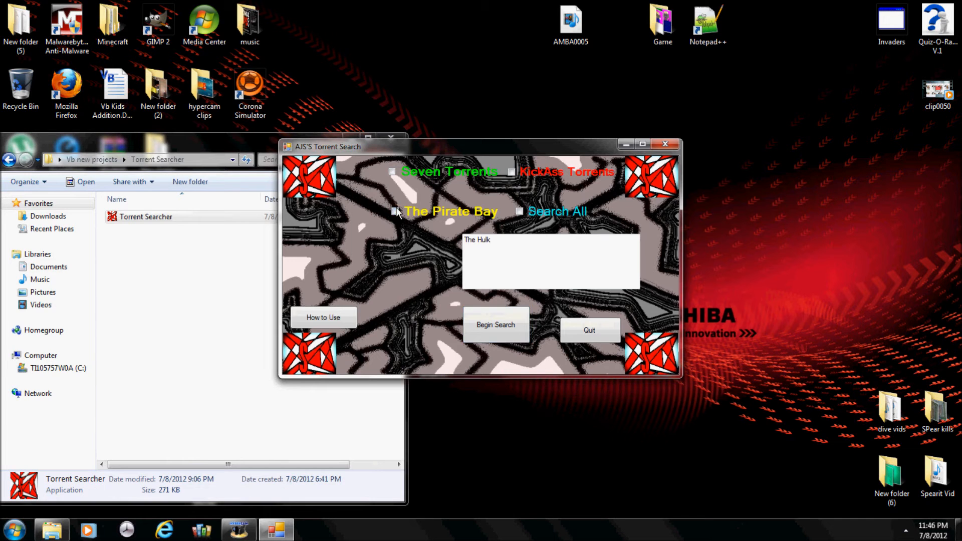
Step: Switch the site to KickAss Torrents and rerun The Hulk search, scrolling its results
{"action": "left_click", "coordinate": [511, 173]}
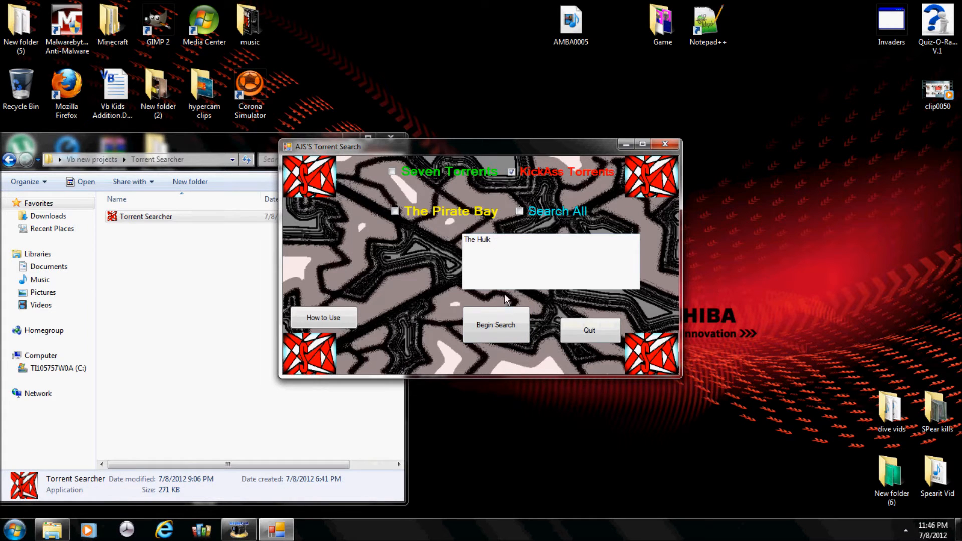
{"action": "left_click", "coordinate": [495, 324]}
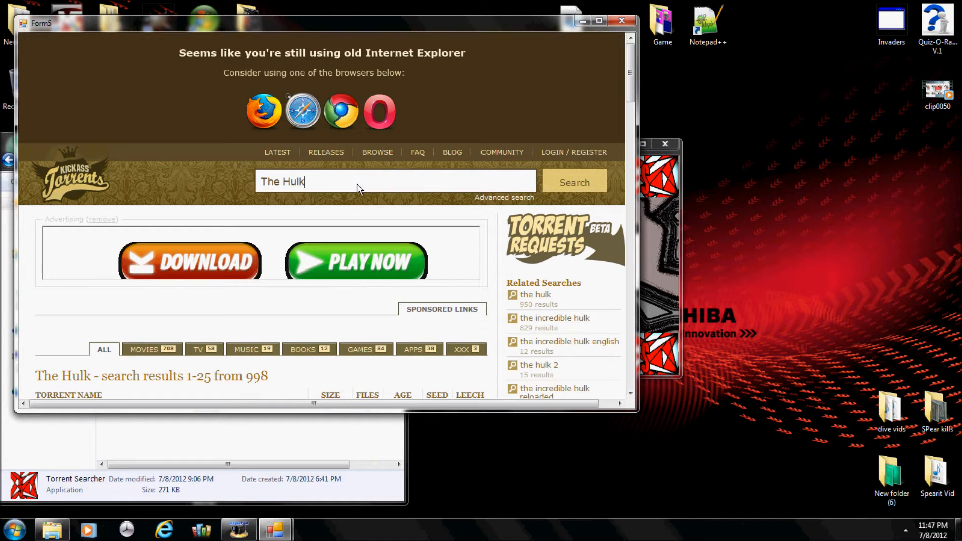
{"action": "scroll", "scroll_direction": "down", "scroll_amount": 3}
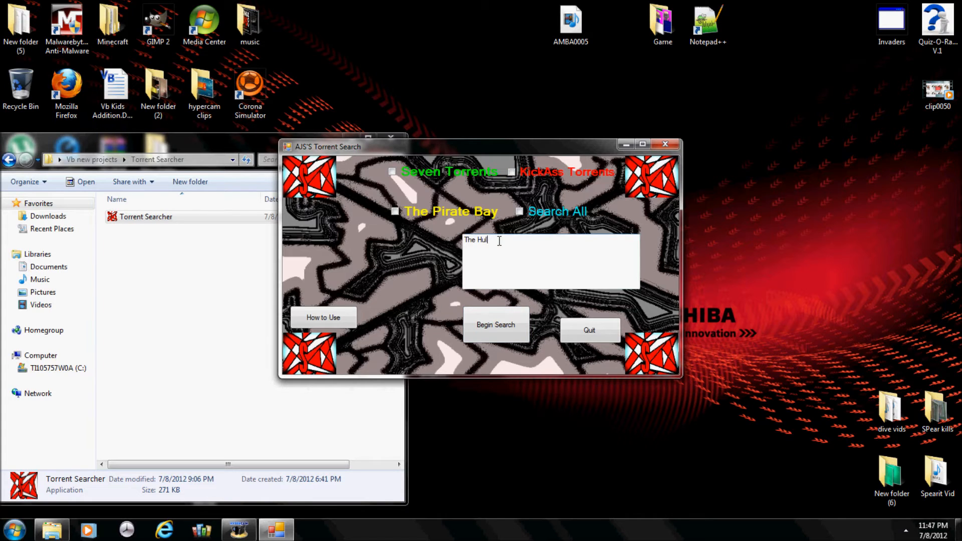
Step: Replace the search term with Spiderman and run a Search All across every site
{"action": "key", "text": "ctrl+a"}
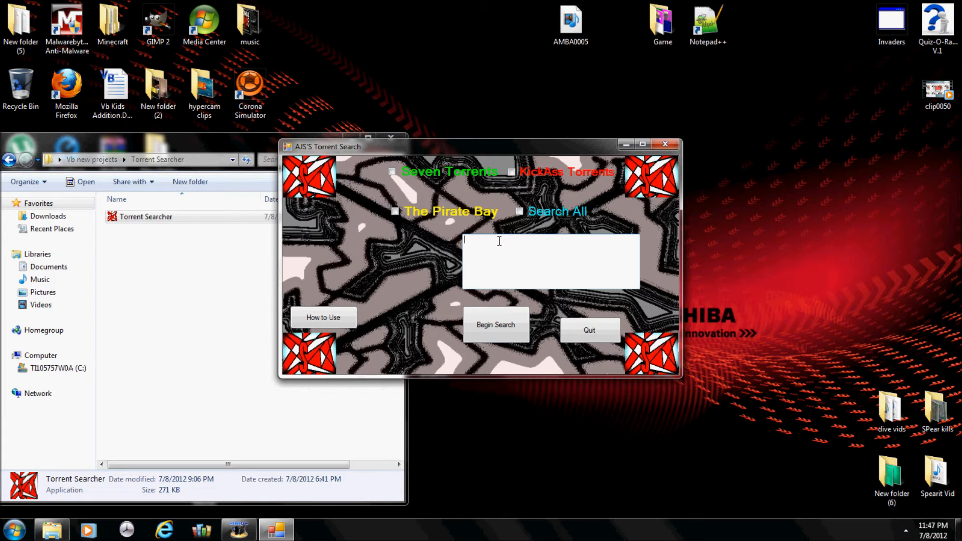
{"action": "type", "text": "Spiderm"}
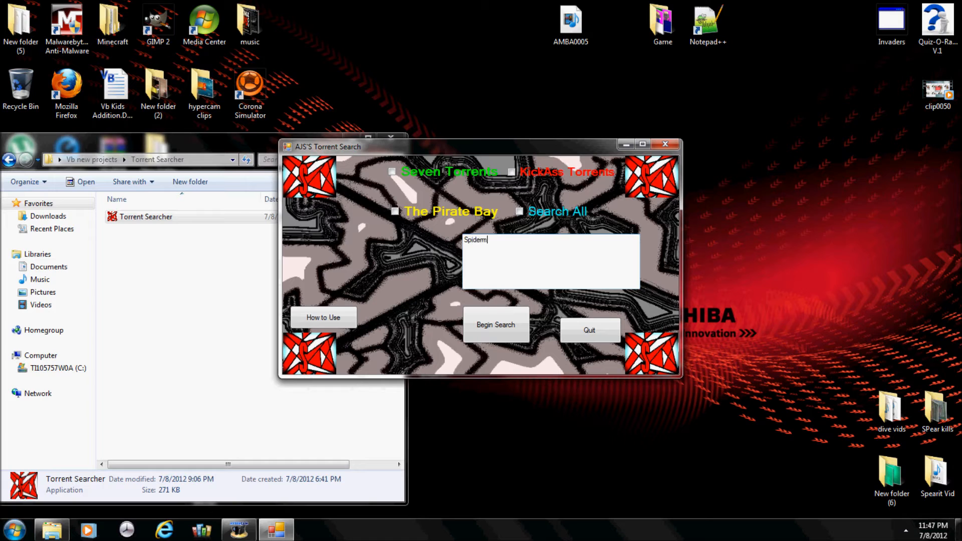
{"action": "type", "text": "an"}
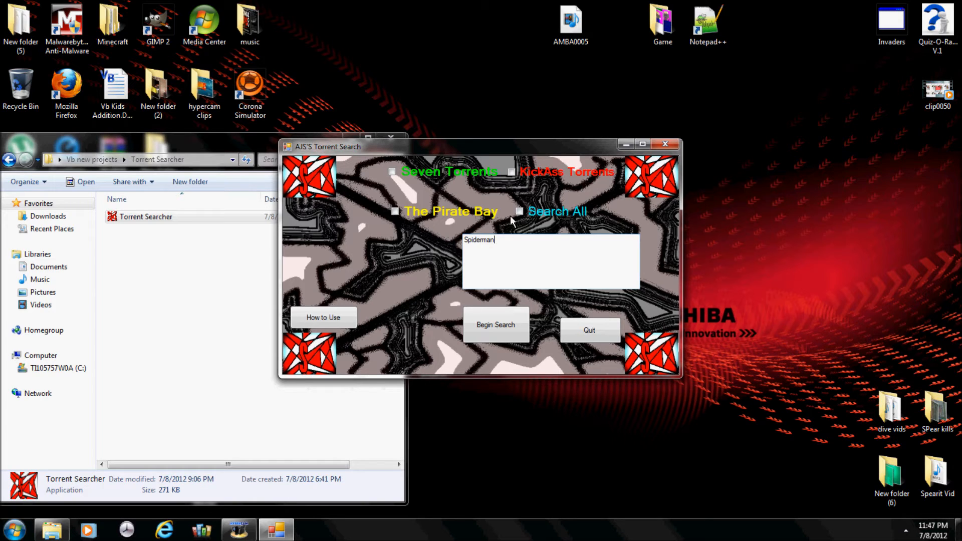
{"action": "left_click", "coordinate": [520, 213]}
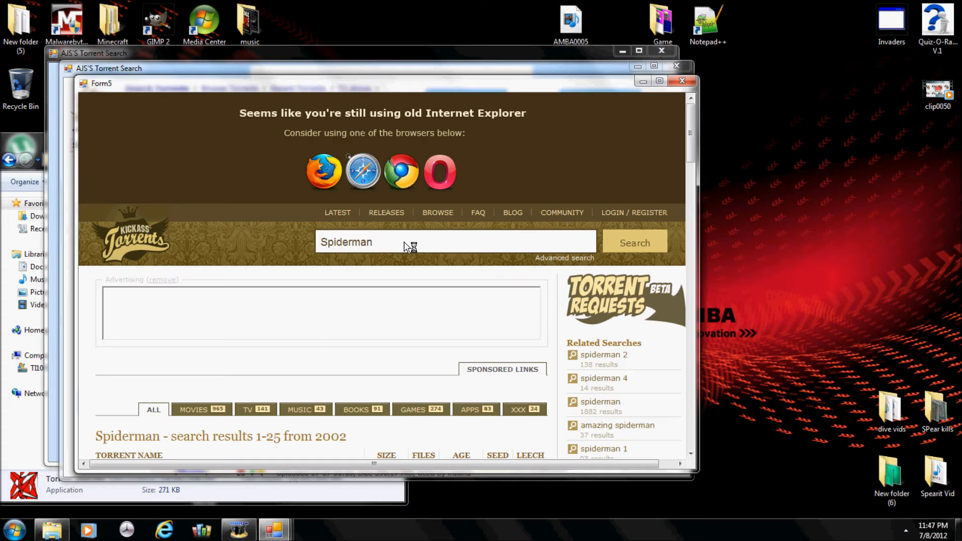
Step: Review the Spiderman results in the KickAss Torrents and Pirate Bay windows
{"action": "double_click", "coordinate": [345, 241]}
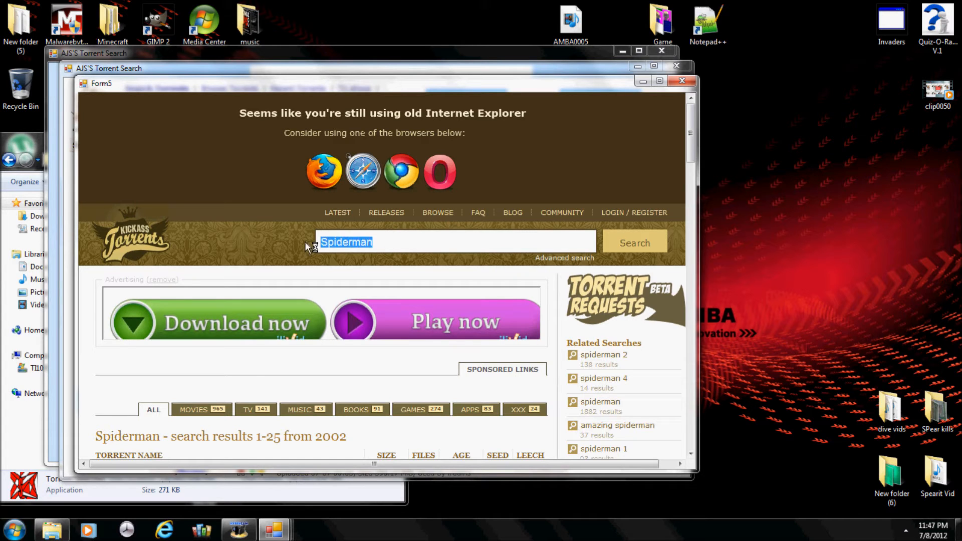
{"action": "scroll", "scroll_direction": "down", "scroll_amount": 3}
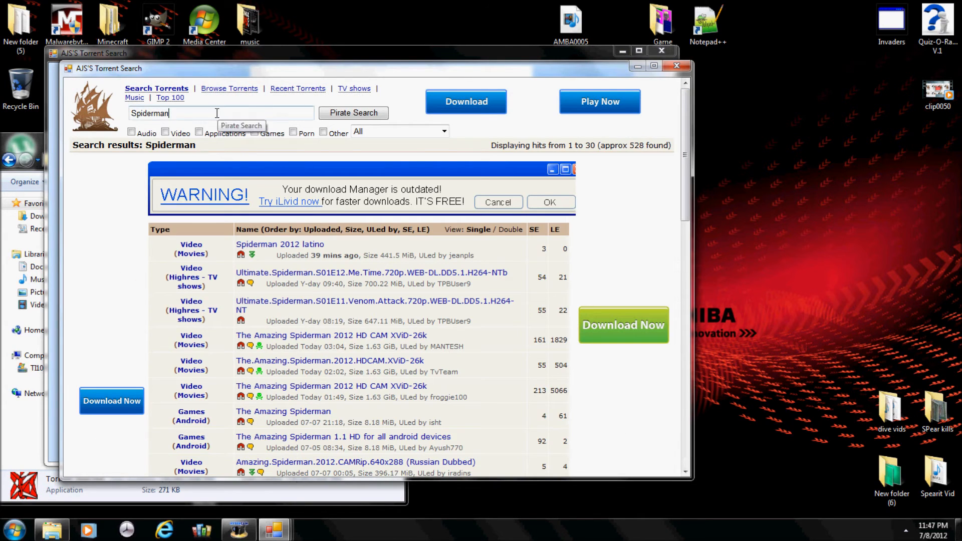
{"action": "triple_click", "coordinate": [174, 114]}
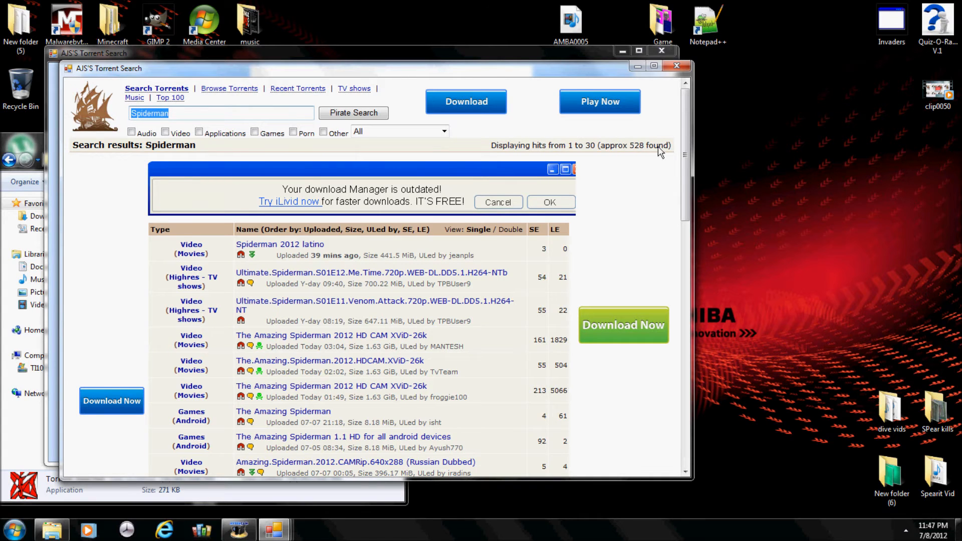
{"action": "scroll", "scroll_direction": "down", "scroll_amount": 3}
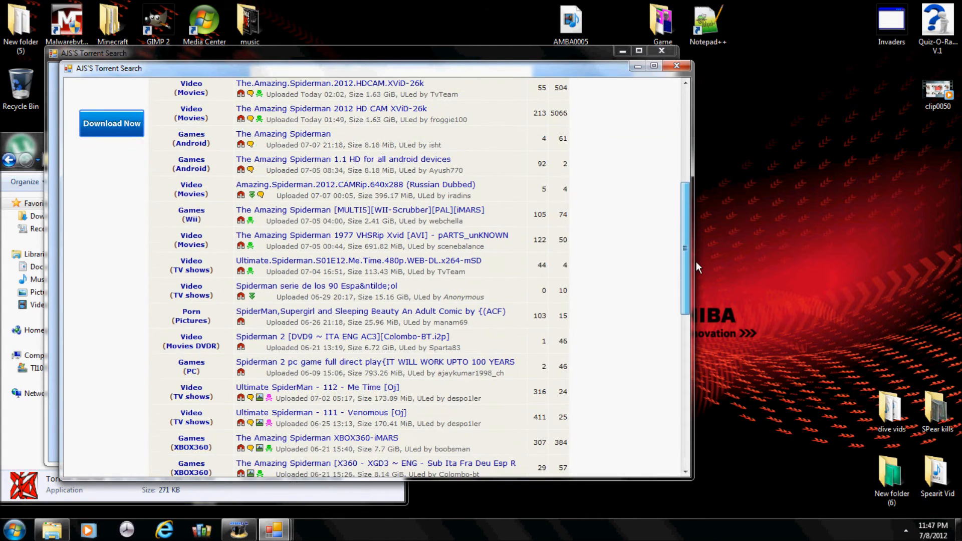